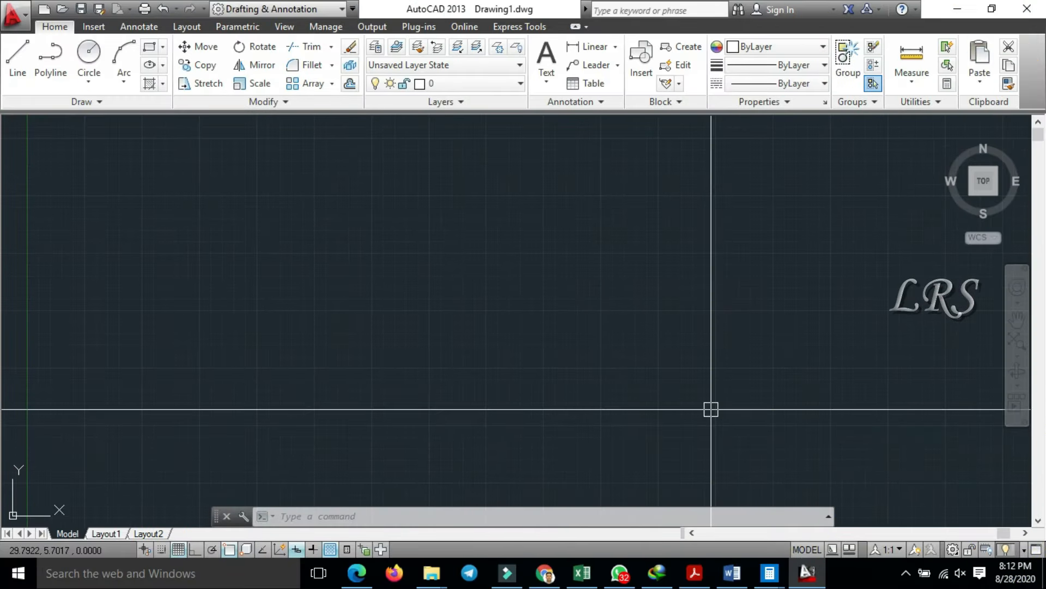
pyautogui.moveTo(337, 117)
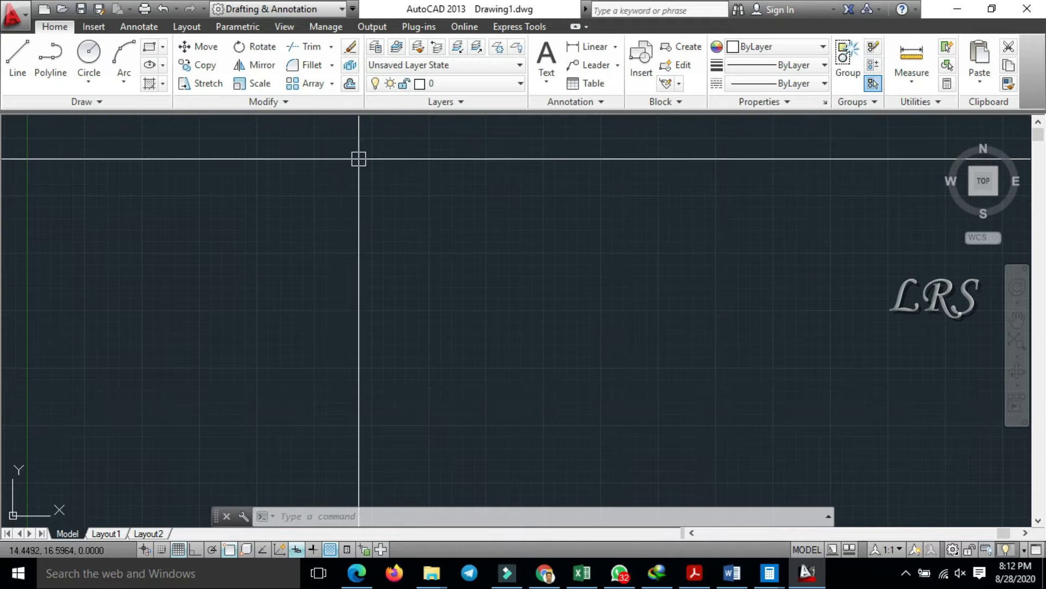
pyautogui.moveTo(374, 220)
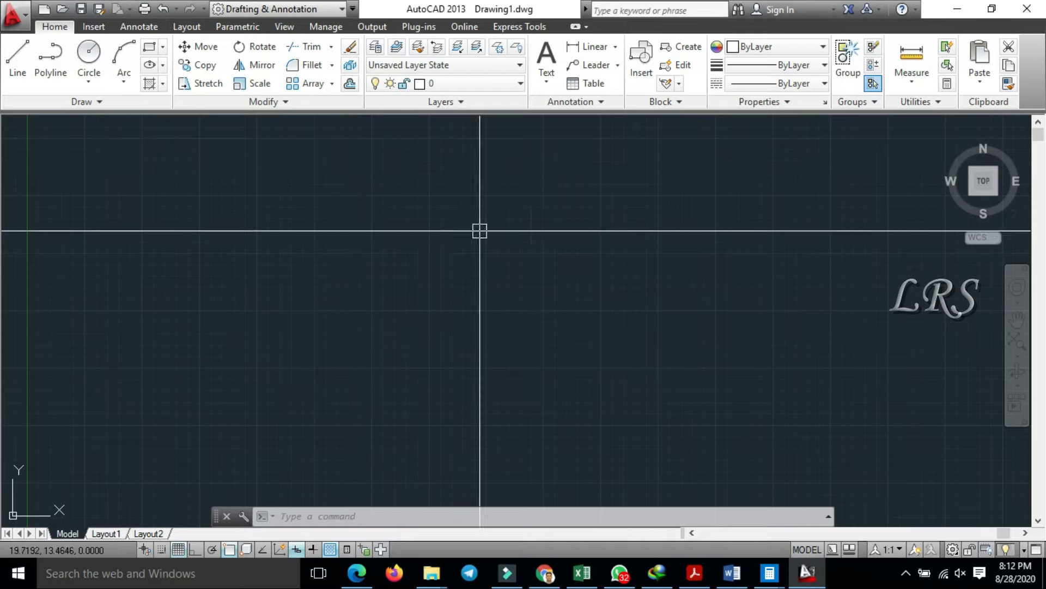
pyautogui.moveTo(444, 426)
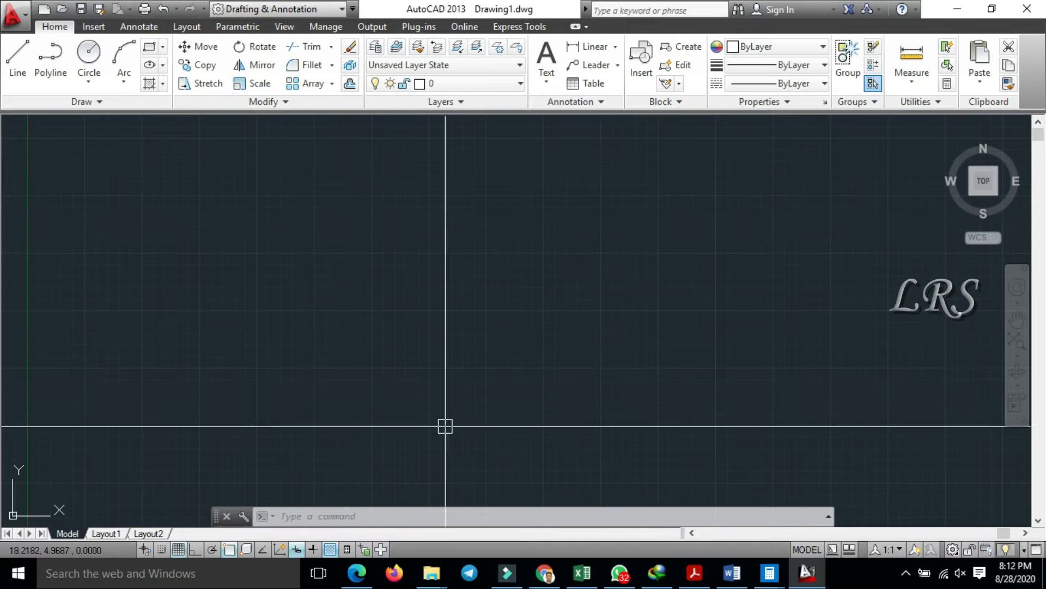
pyautogui.moveTo(442, 353)
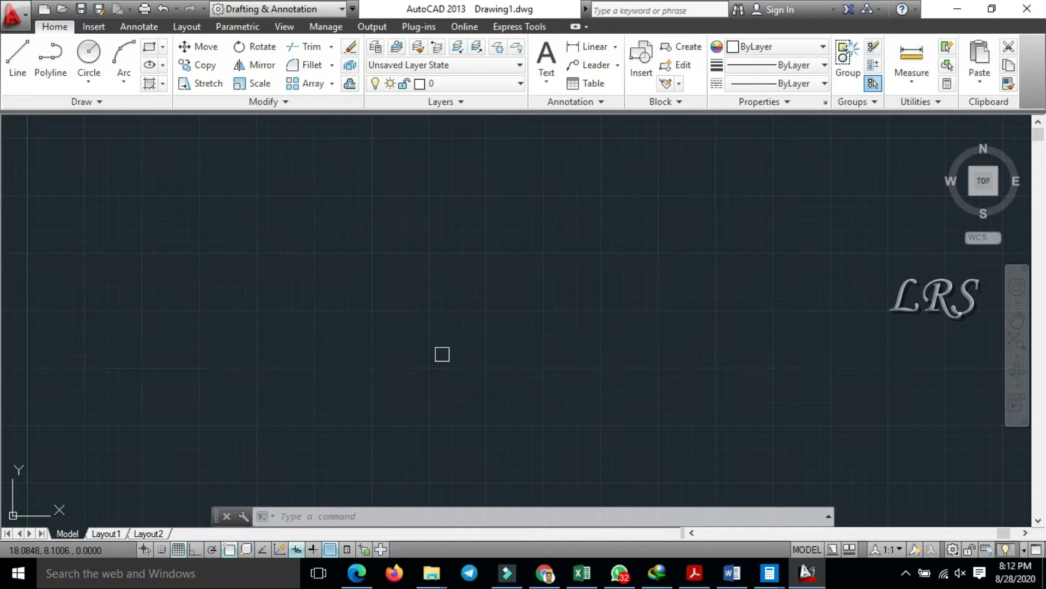
pyautogui.moveTo(88, 181)
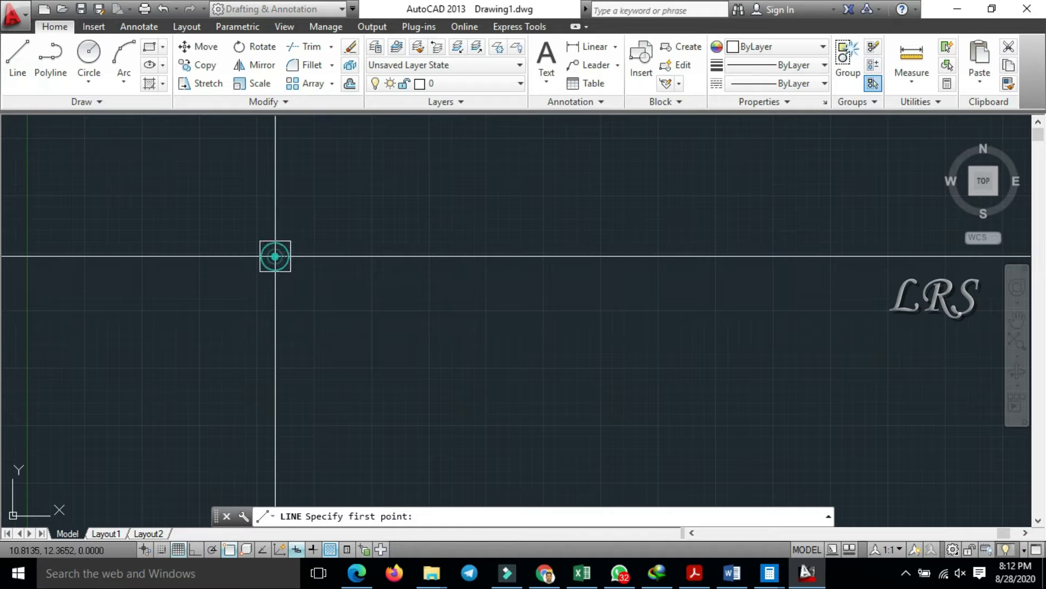
# Step: Set the first point of a line in the empty drawing area
pyautogui.click(275, 256)
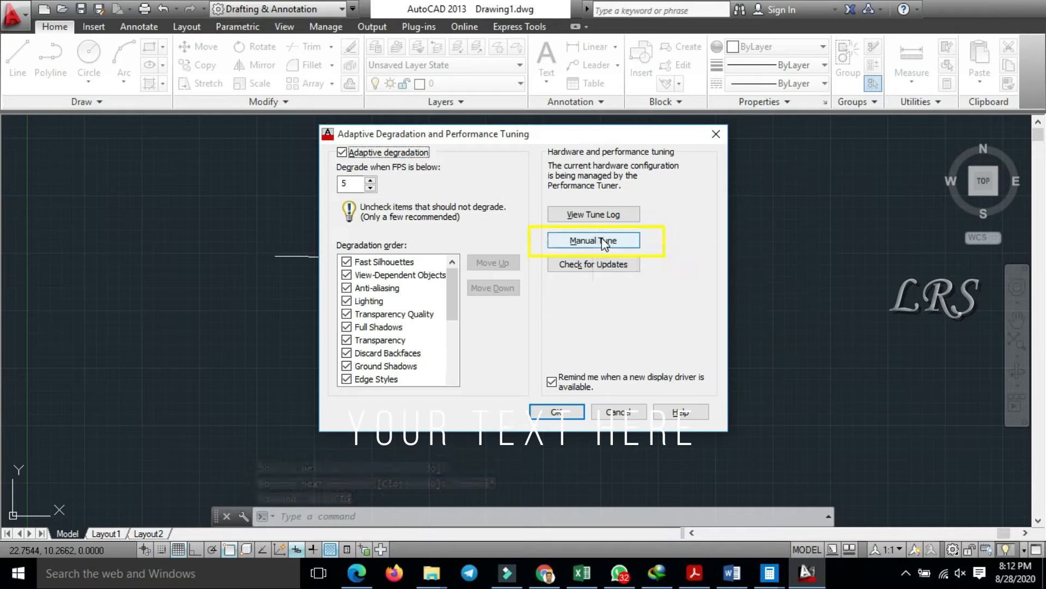
# Step: Enable hardware acceleration in 3DCONFIG Manual Tune and confirm the settings
pyautogui.click(593, 240)
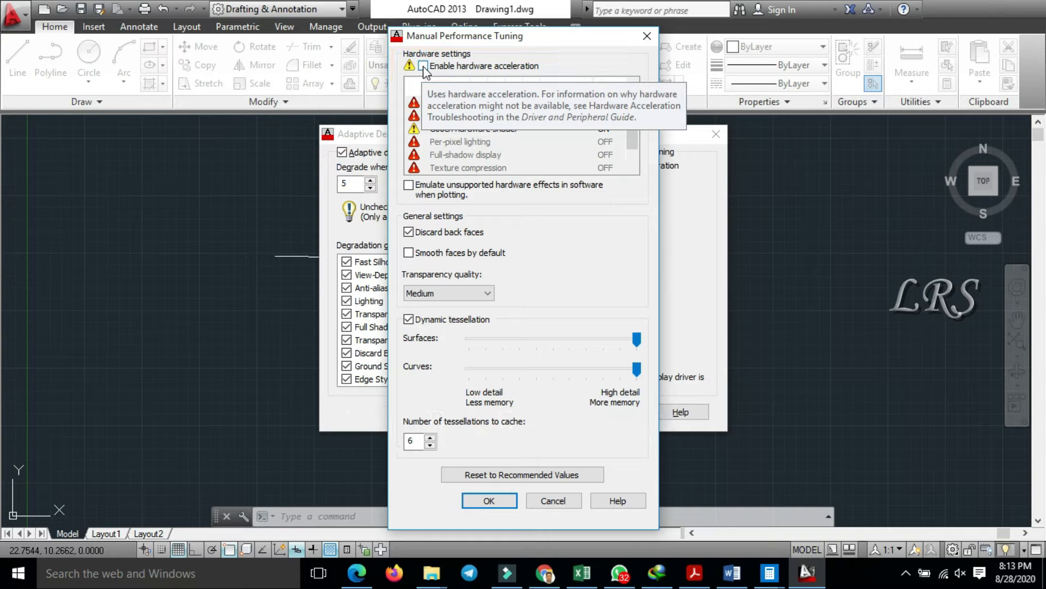
pyautogui.click(423, 66)
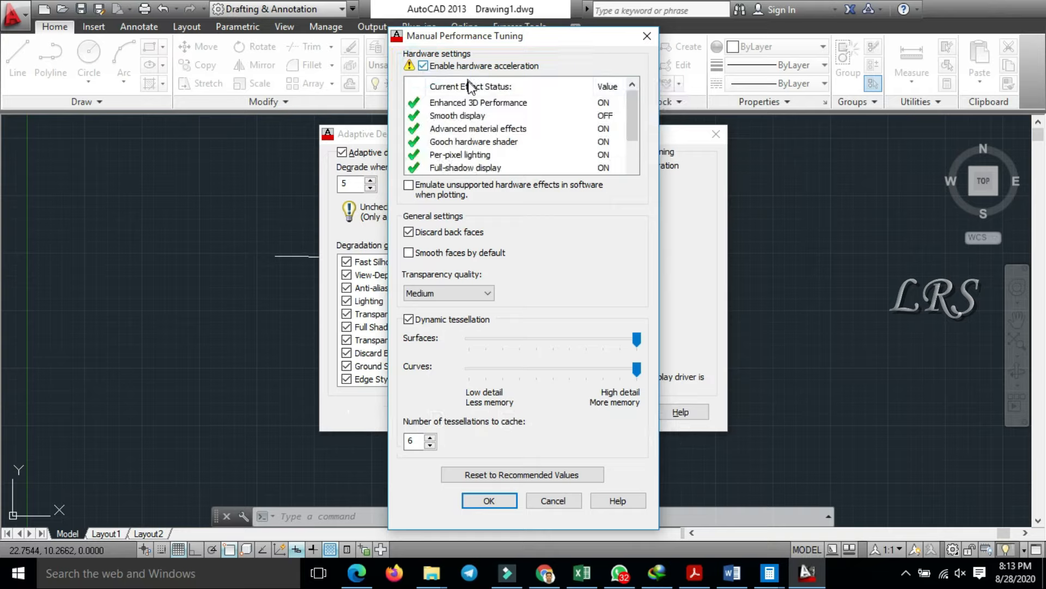
pyautogui.moveTo(632, 109)
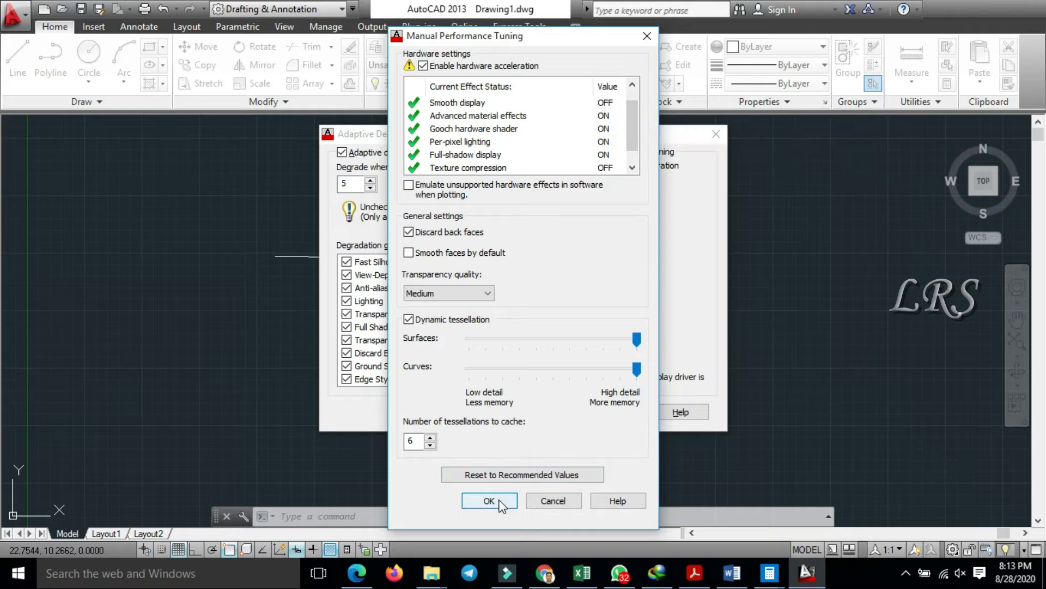
pyautogui.click(488, 501)
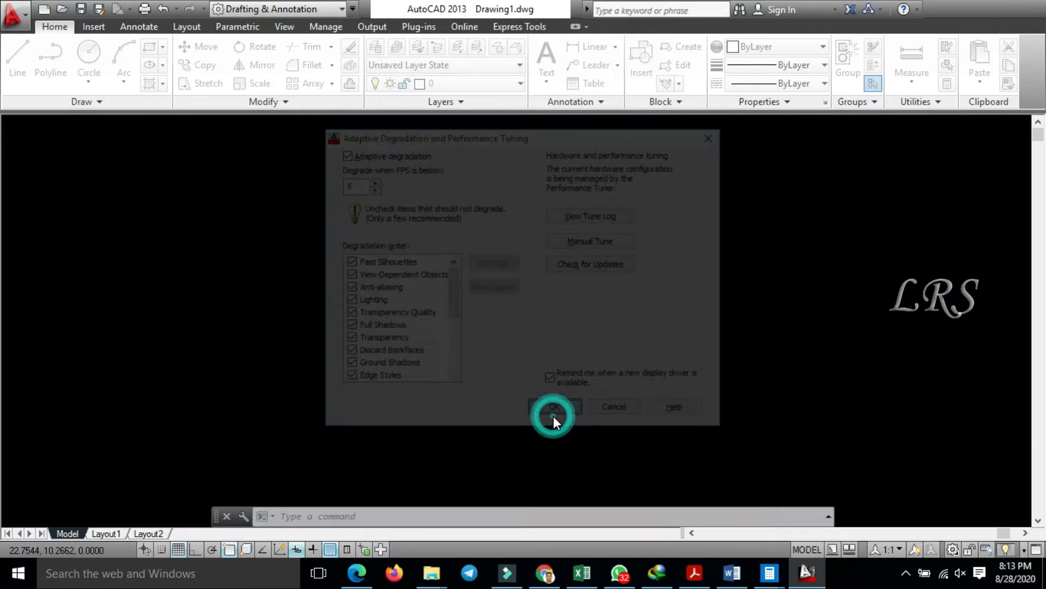
# Step: Close the performance tuning settings and continue placing line points across the drawing
pyautogui.click(554, 407)
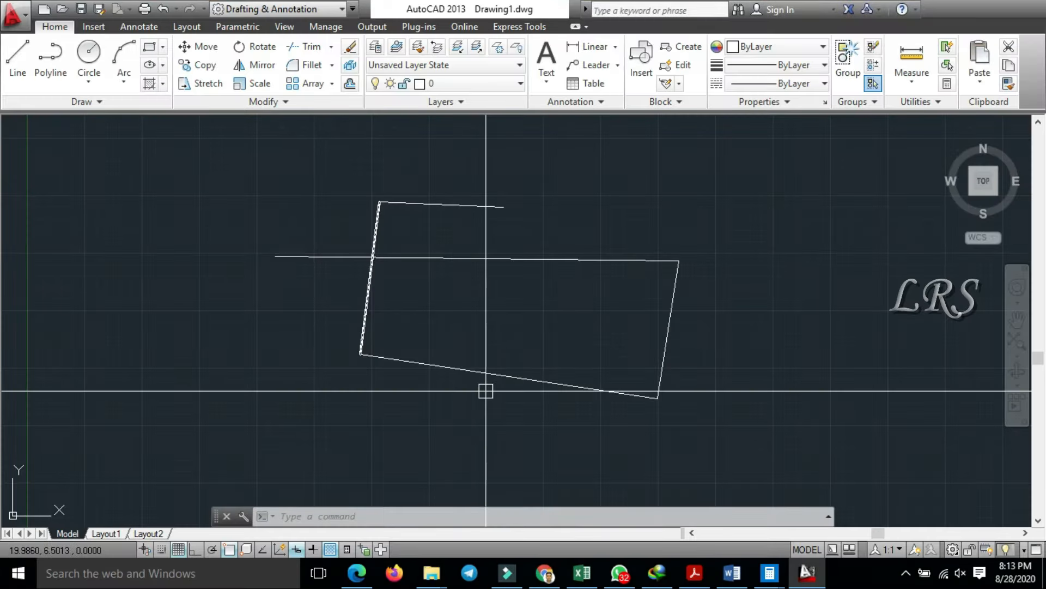
pyautogui.click(17, 58)
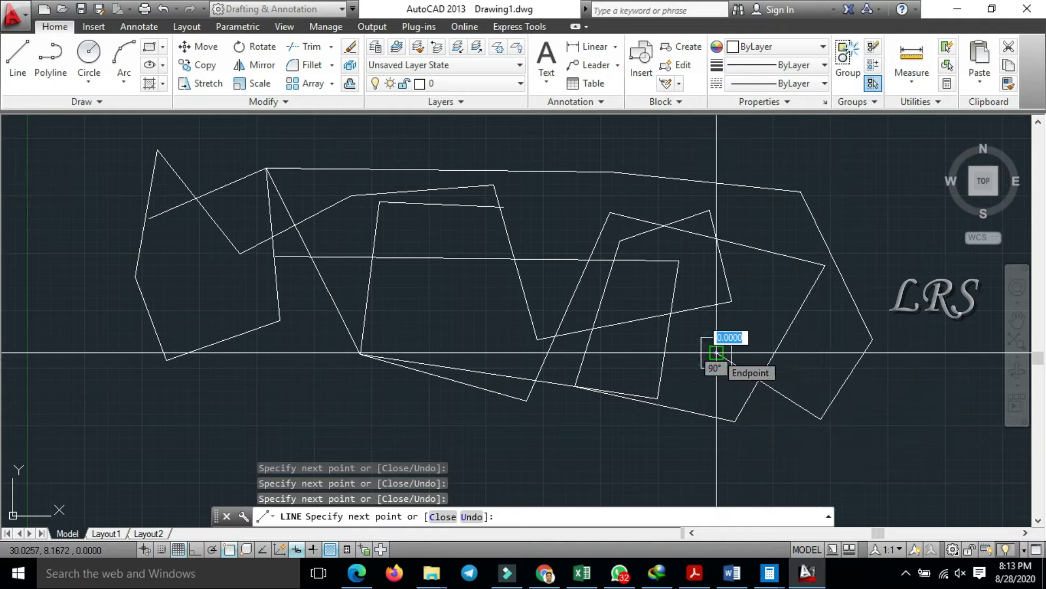
pyautogui.moveTo(730, 300)
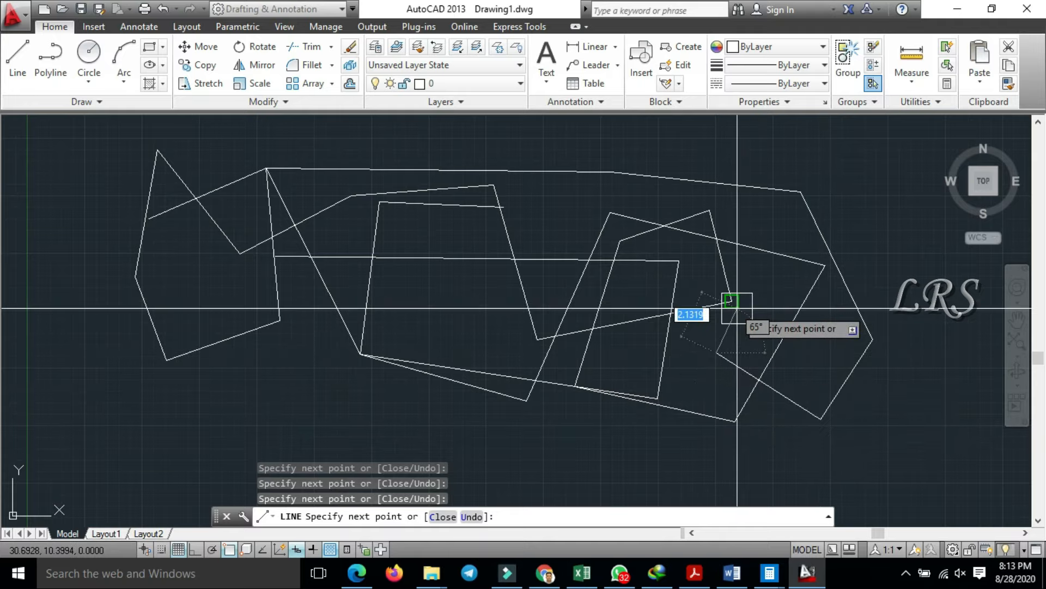
pyautogui.moveTo(670, 314)
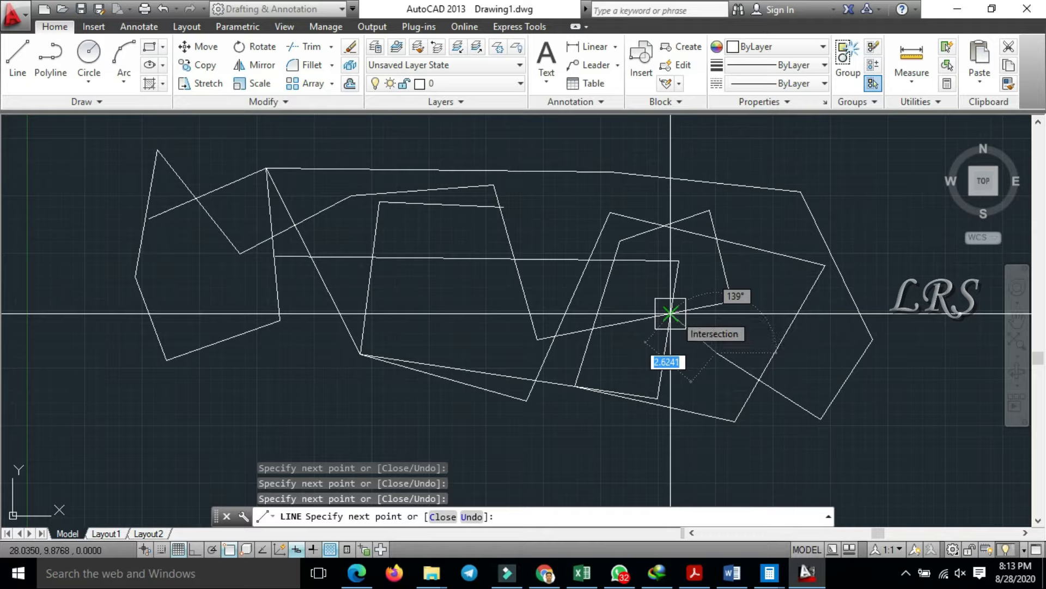